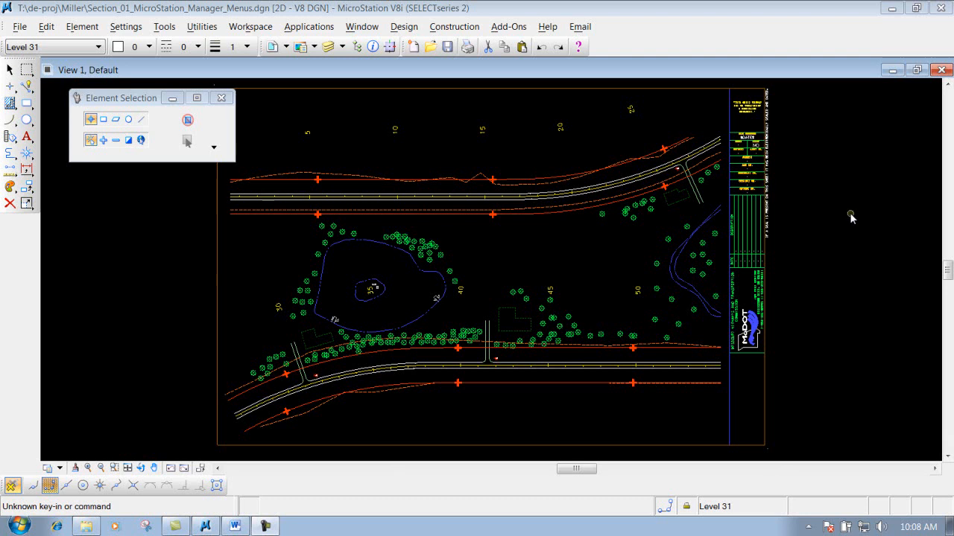
mouse_move(861, 225)
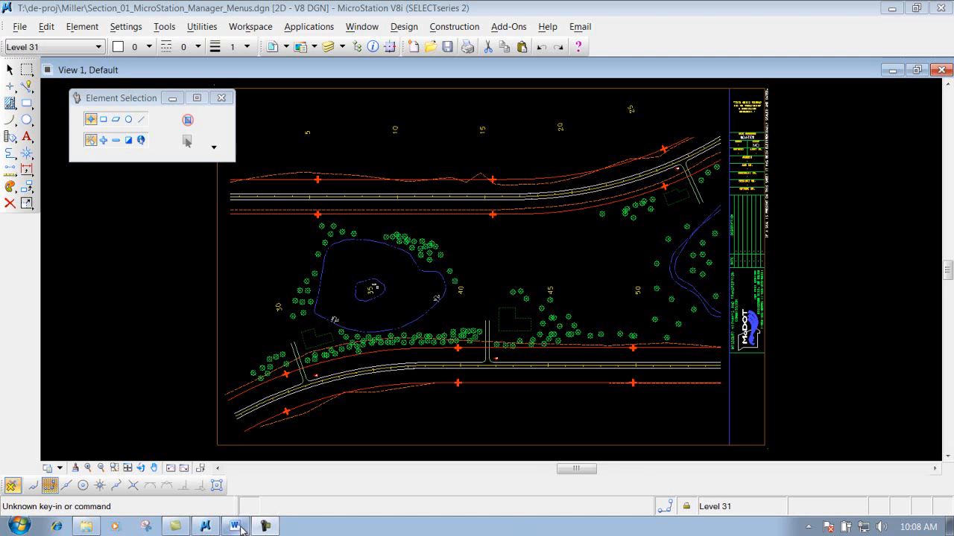
Switch from the site plan to the Word training document about working with the mouse.
click(236, 527)
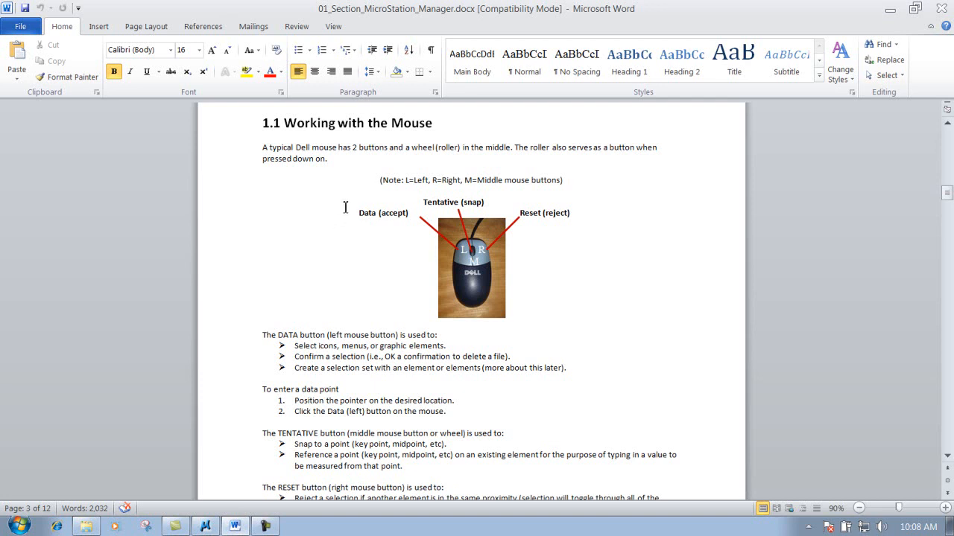
mouse_move(346, 211)
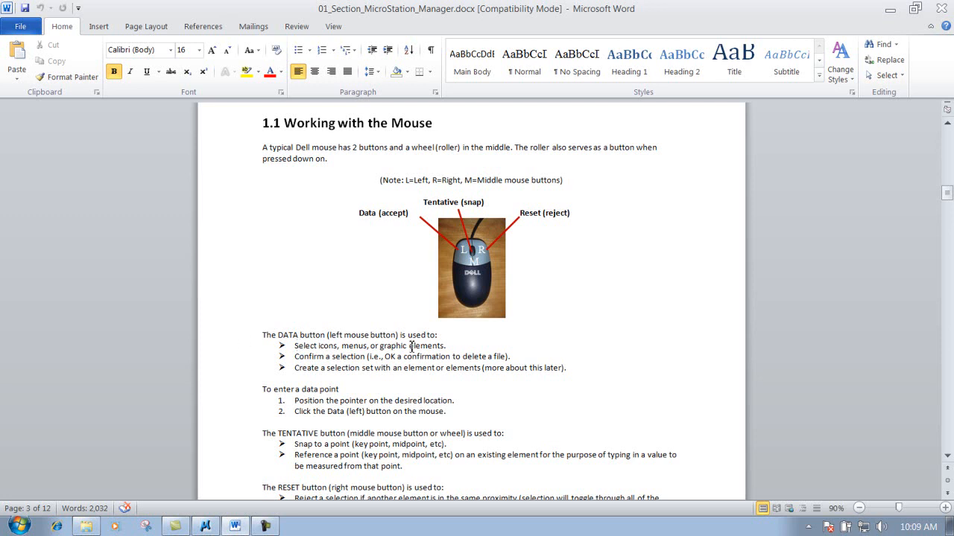
mouse_move(355, 262)
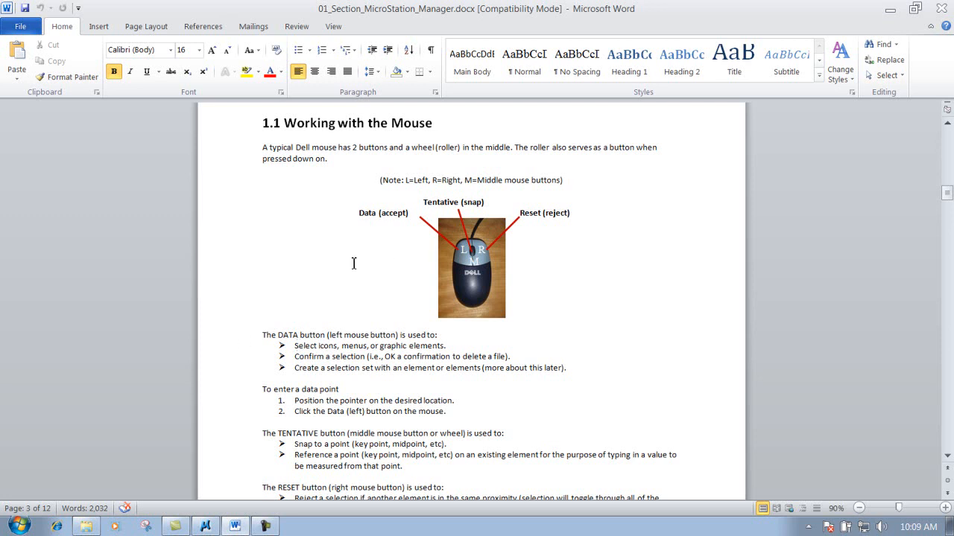
mouse_move(319, 330)
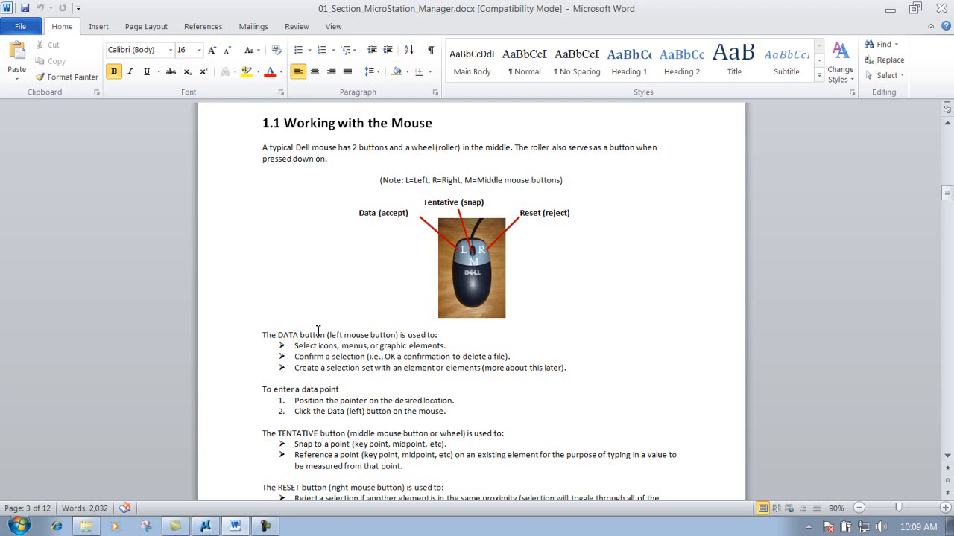
mouse_move(325, 372)
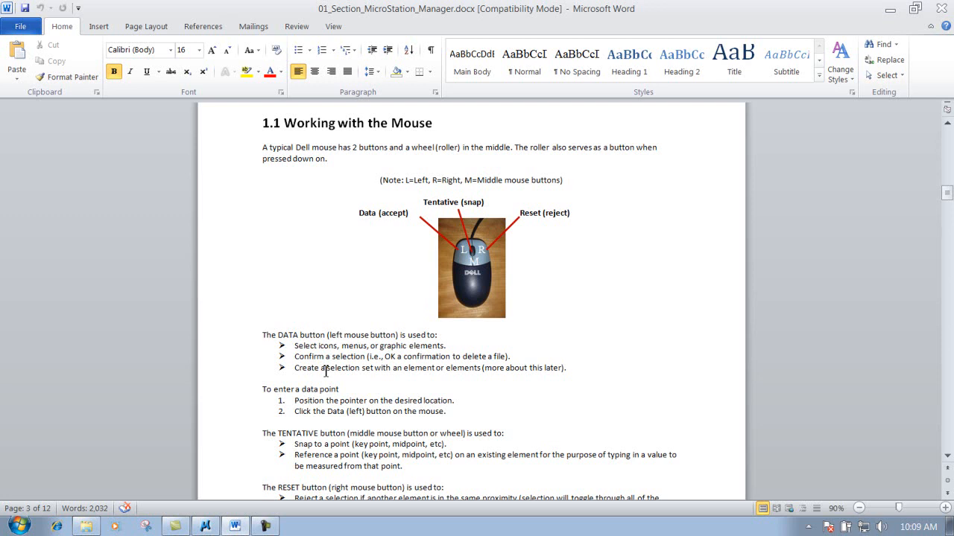
mouse_move(240, 368)
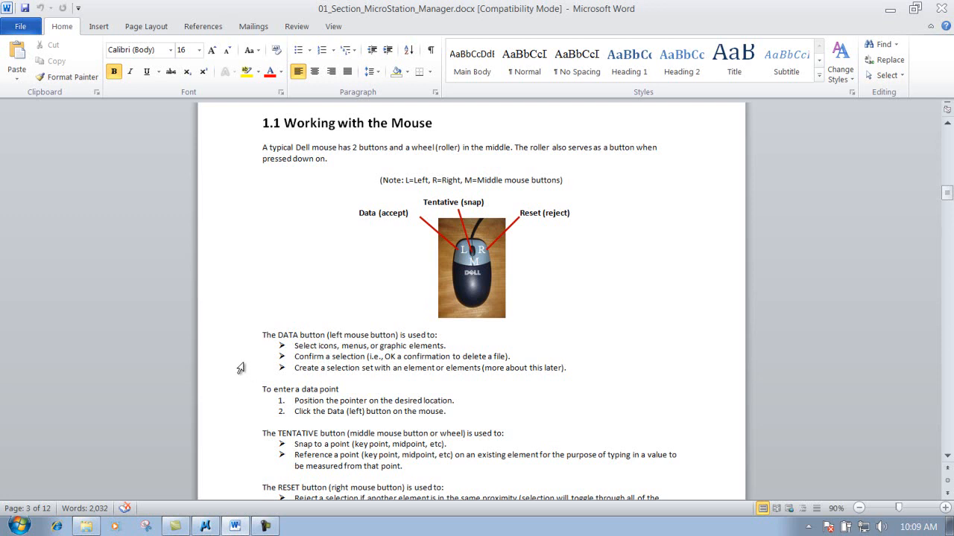
mouse_move(421, 292)
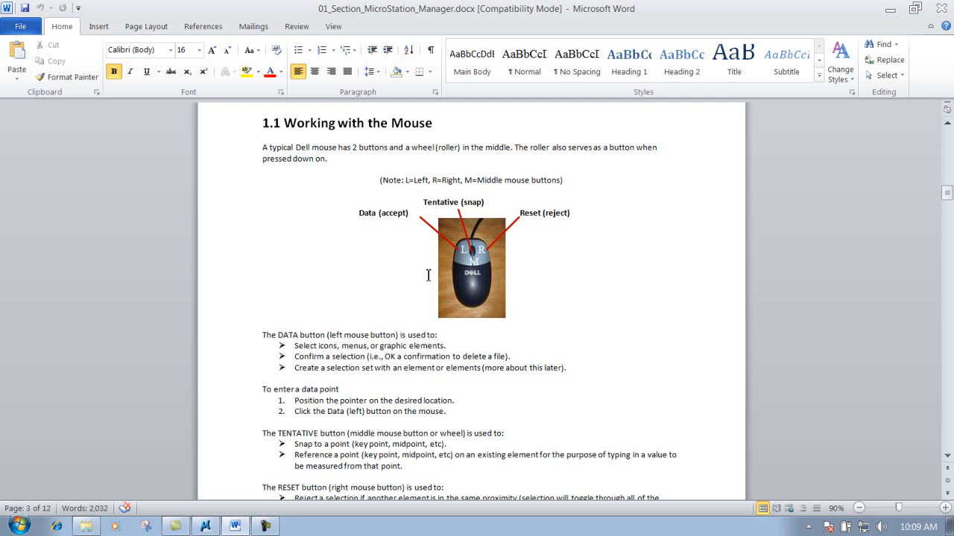
scroll(down, 3)
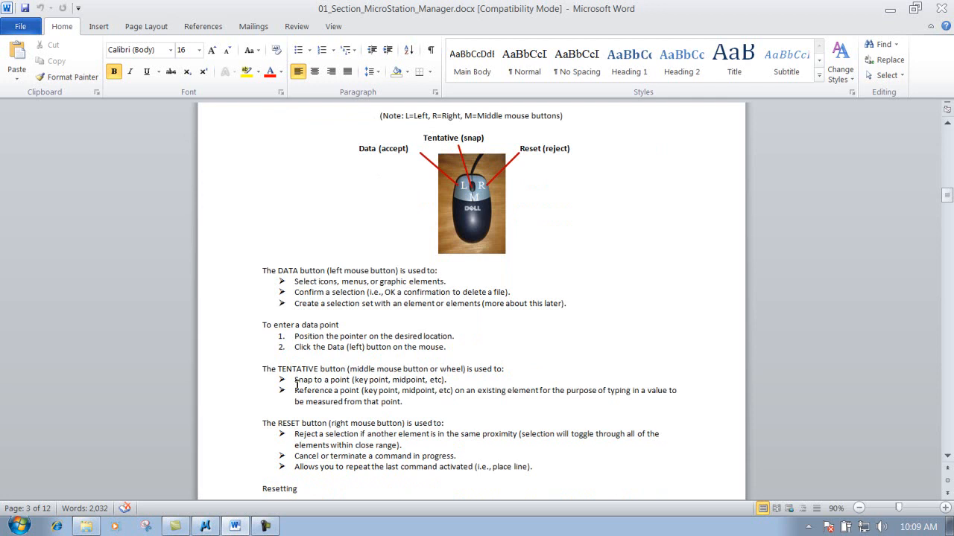
mouse_move(307, 381)
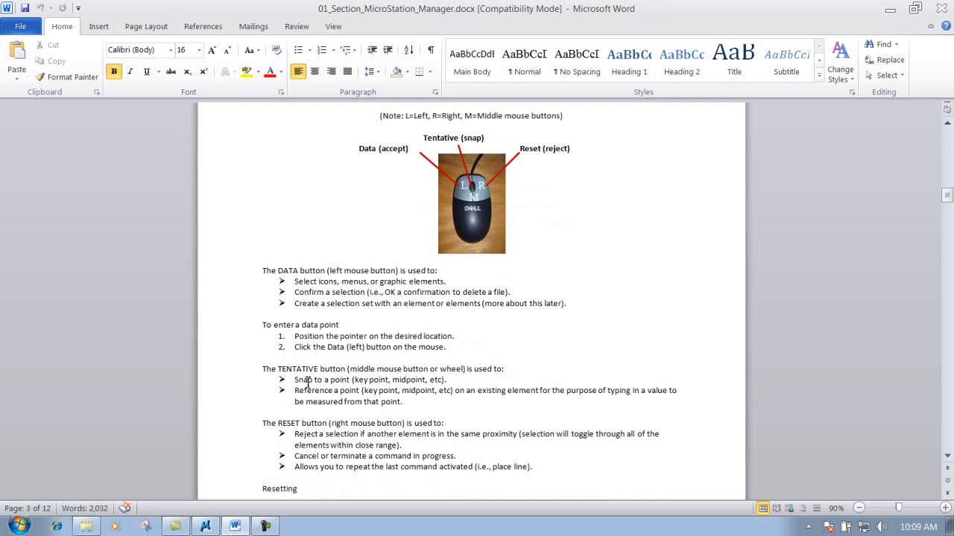
mouse_move(459, 149)
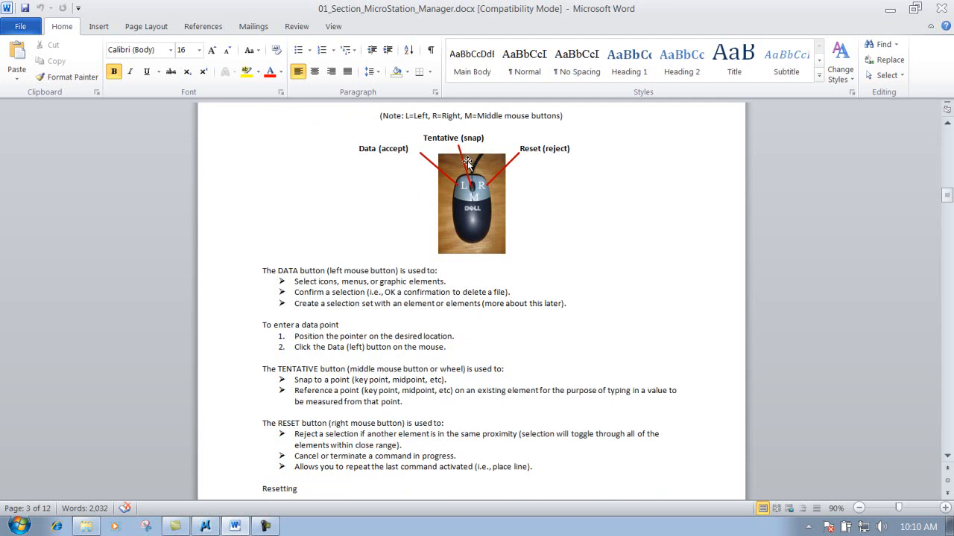
mouse_move(465, 165)
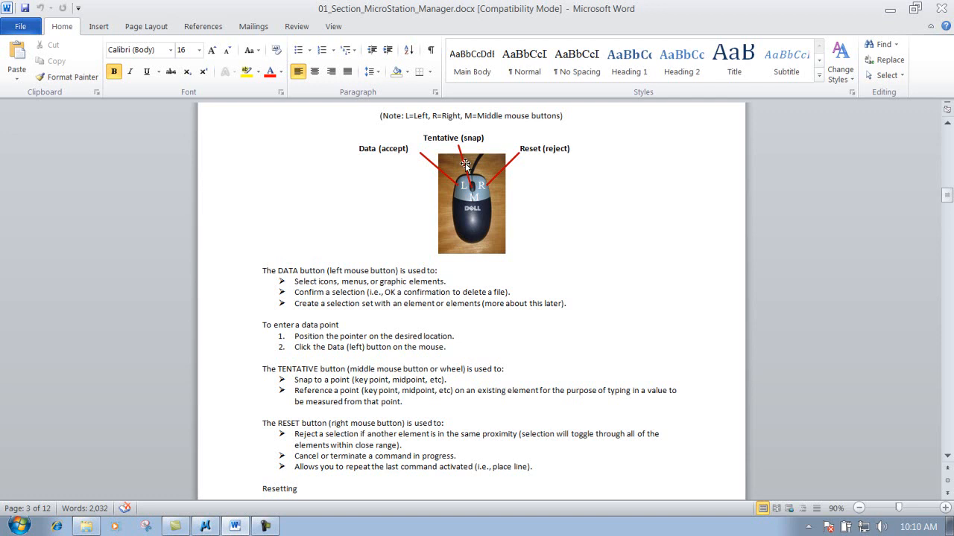
mouse_move(375, 397)
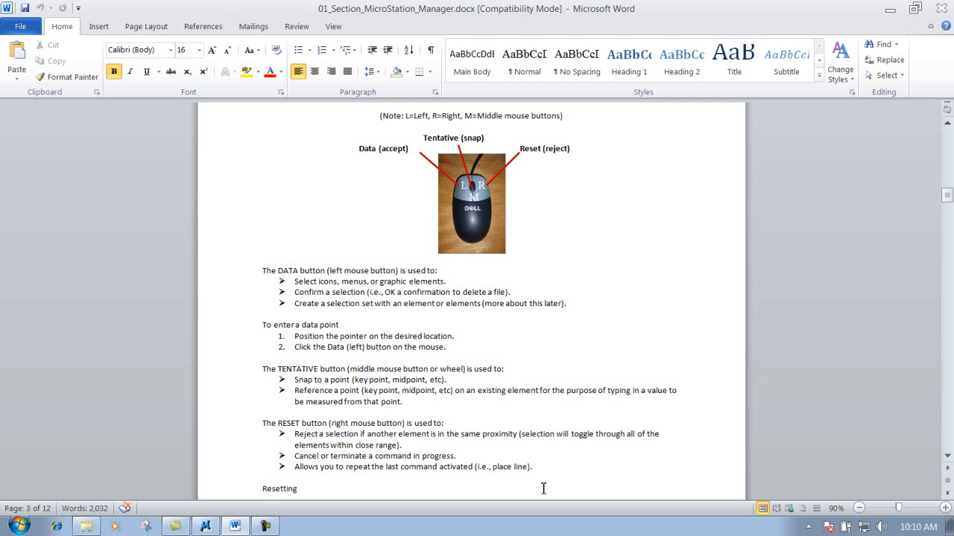
mouse_move(541, 485)
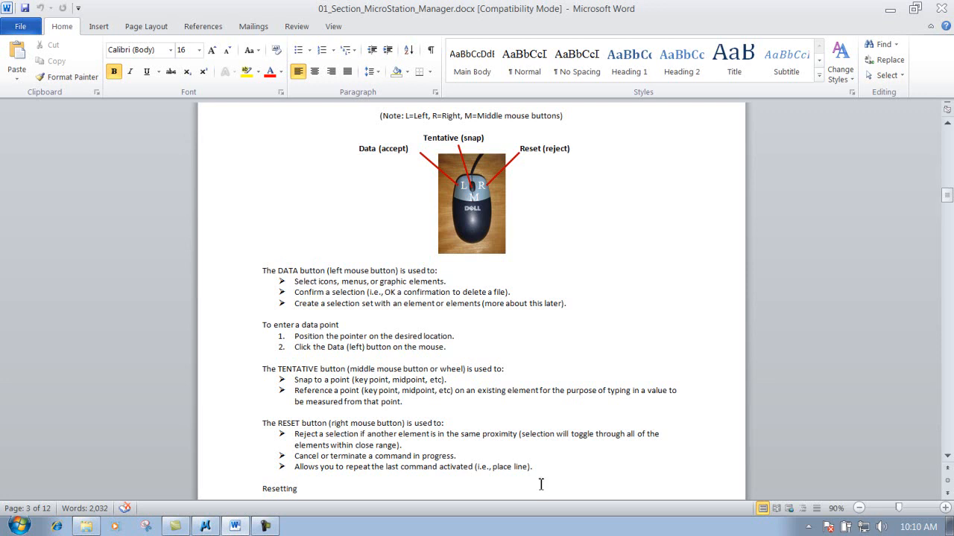
mouse_move(402, 387)
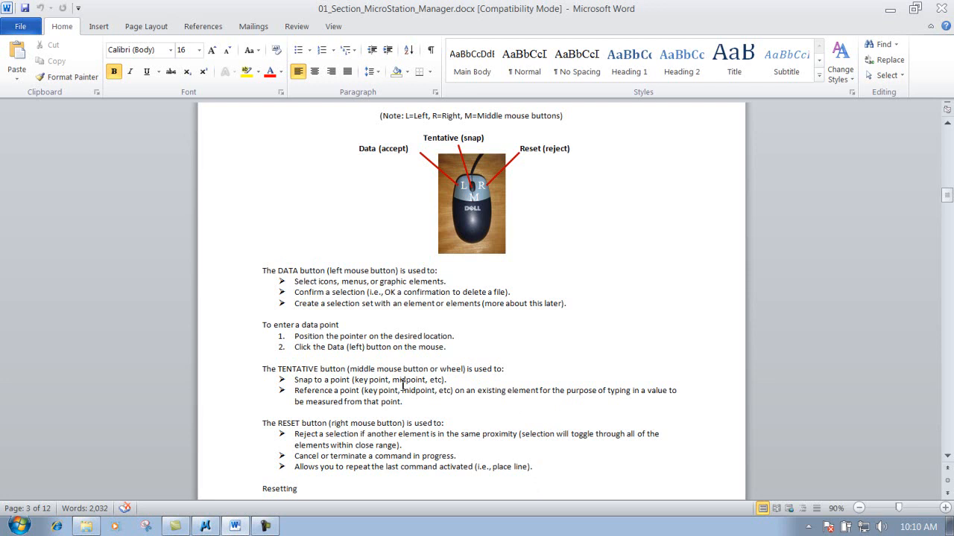
mouse_move(399, 381)
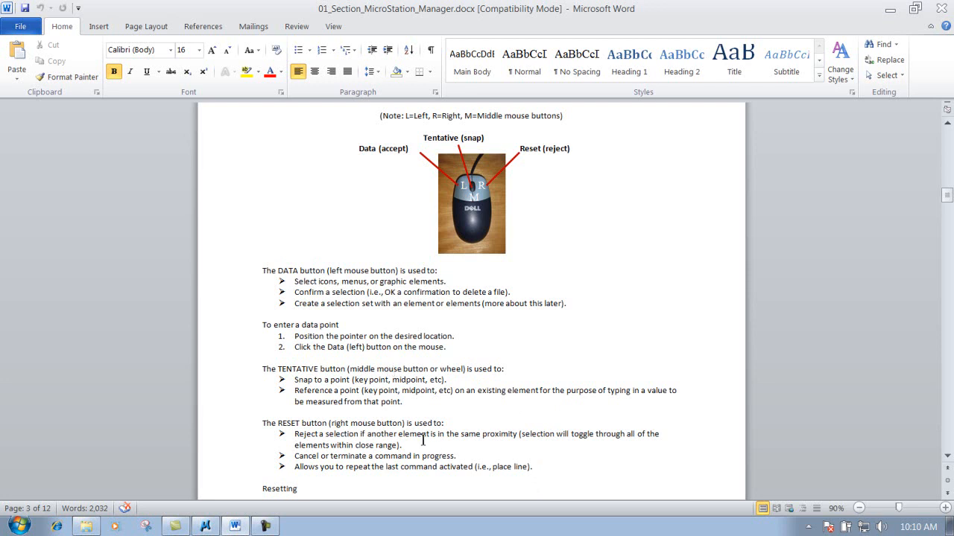
mouse_move(301, 439)
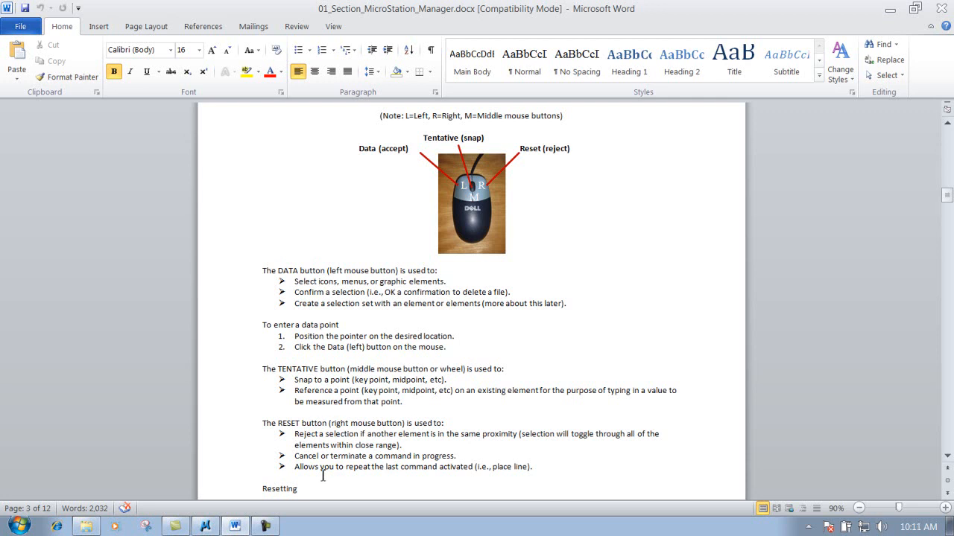
mouse_move(399, 471)
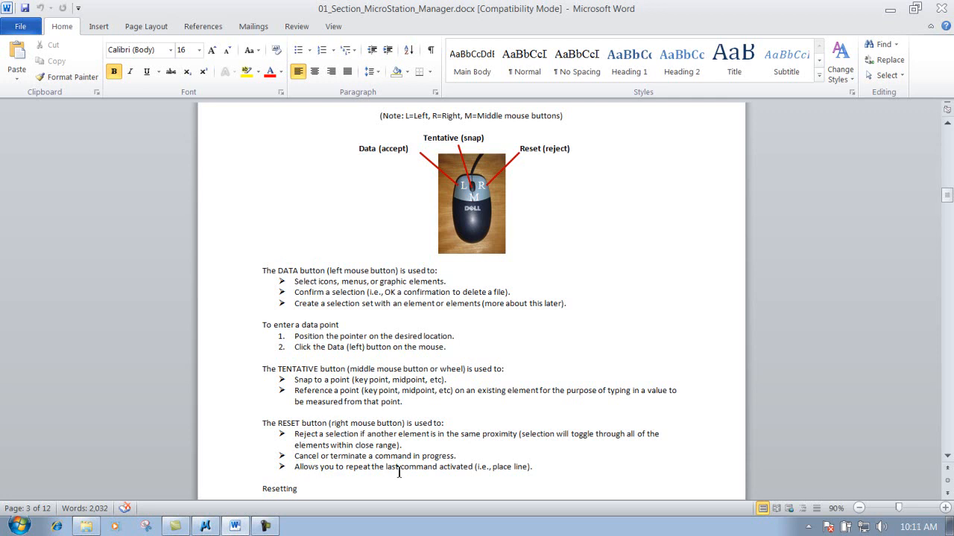
mouse_move(465, 474)
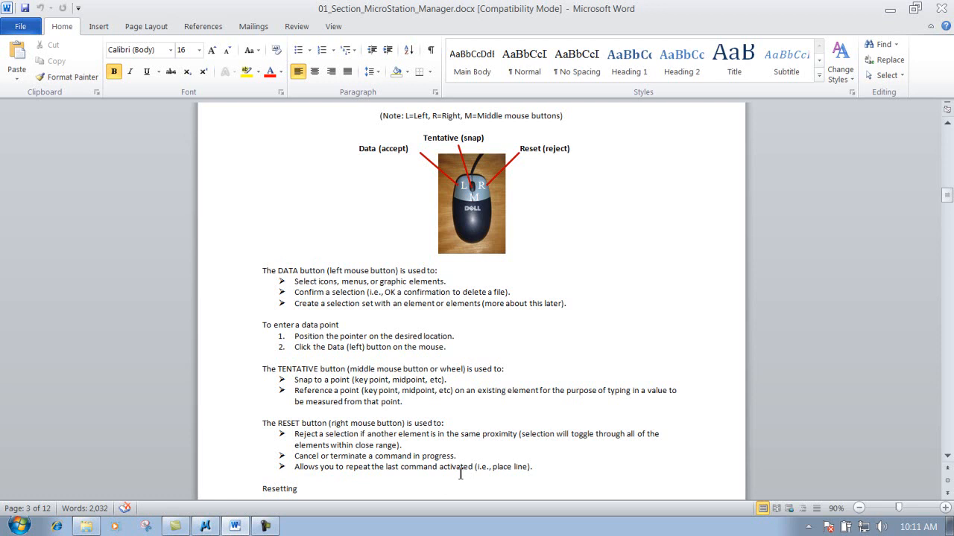
mouse_move(456, 473)
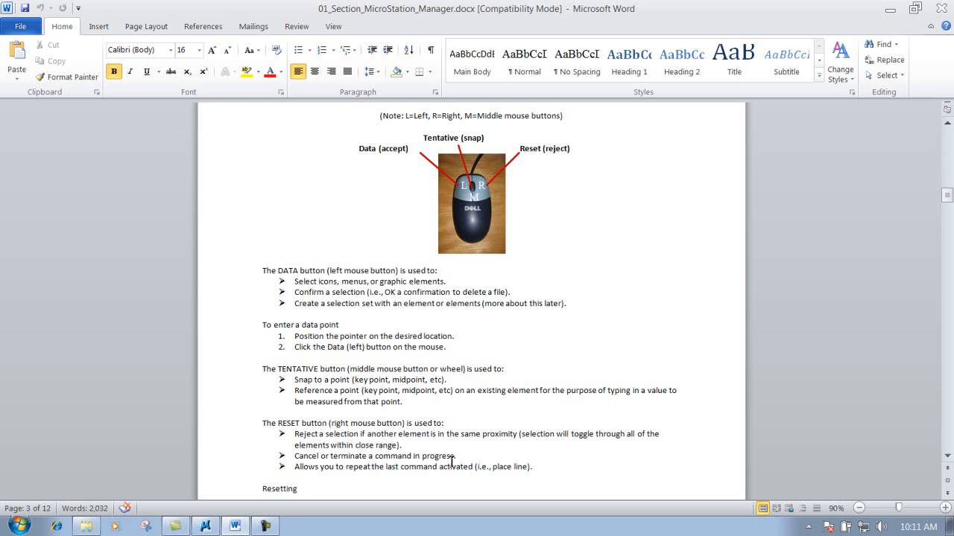
mouse_move(503, 497)
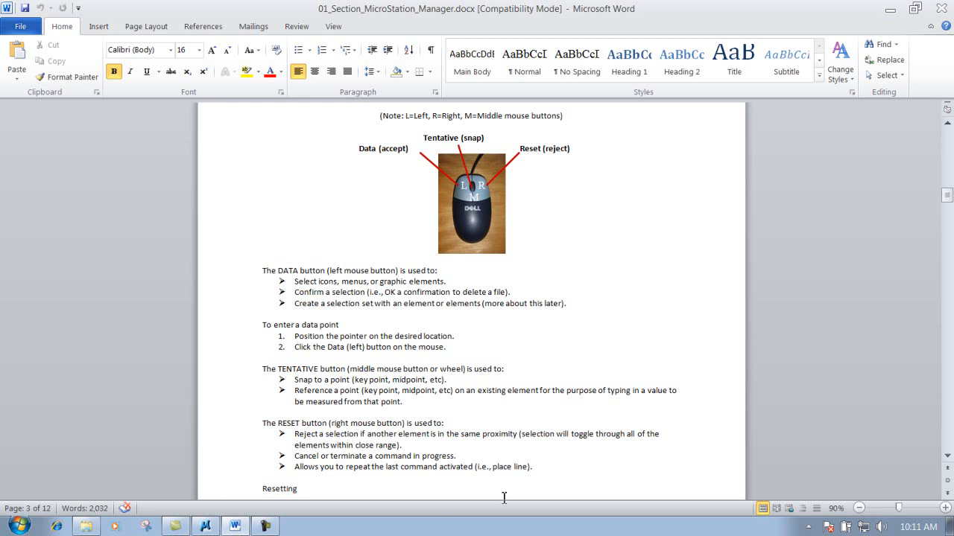
mouse_move(678, 465)
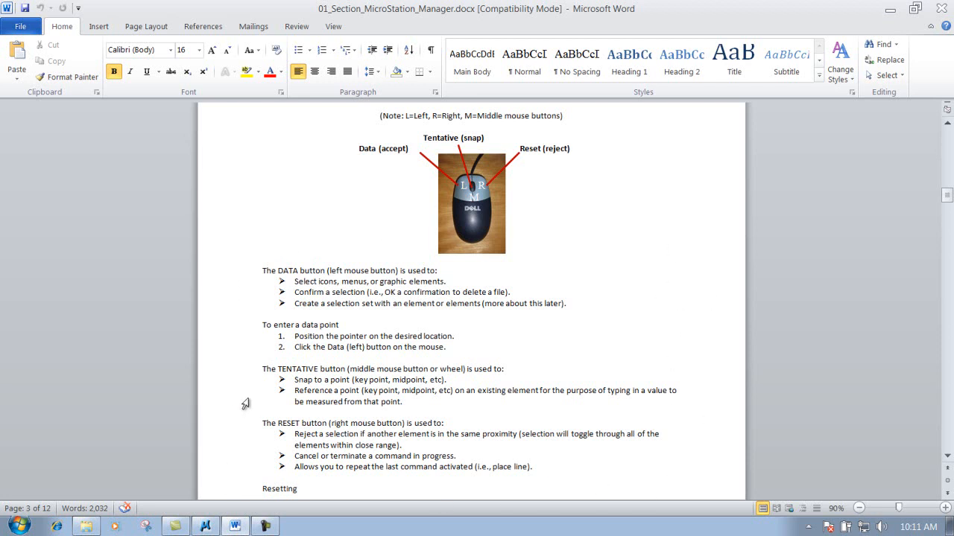
mouse_move(868, 12)
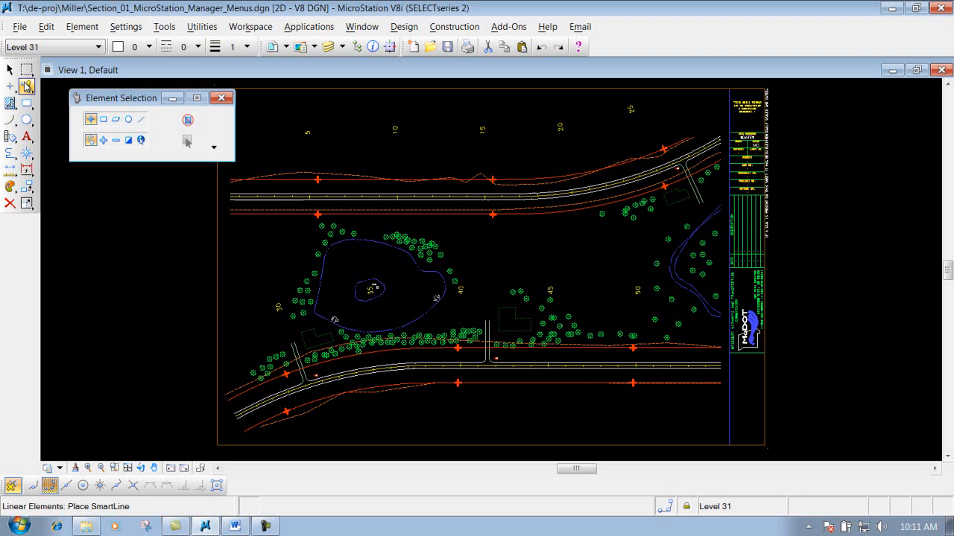
mouse_move(27, 88)
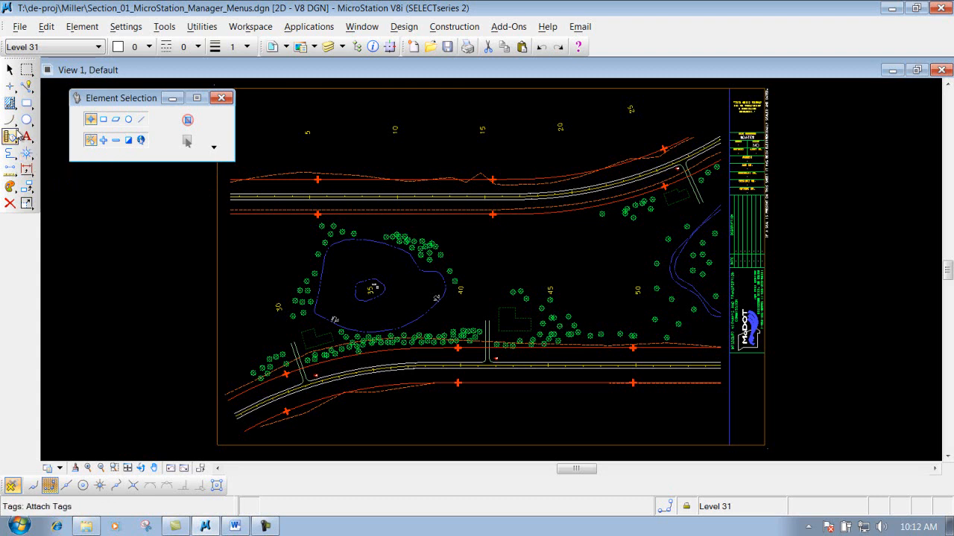
Start a SmartLine and place its first horizontal segment above the upper road.
click(27, 88)
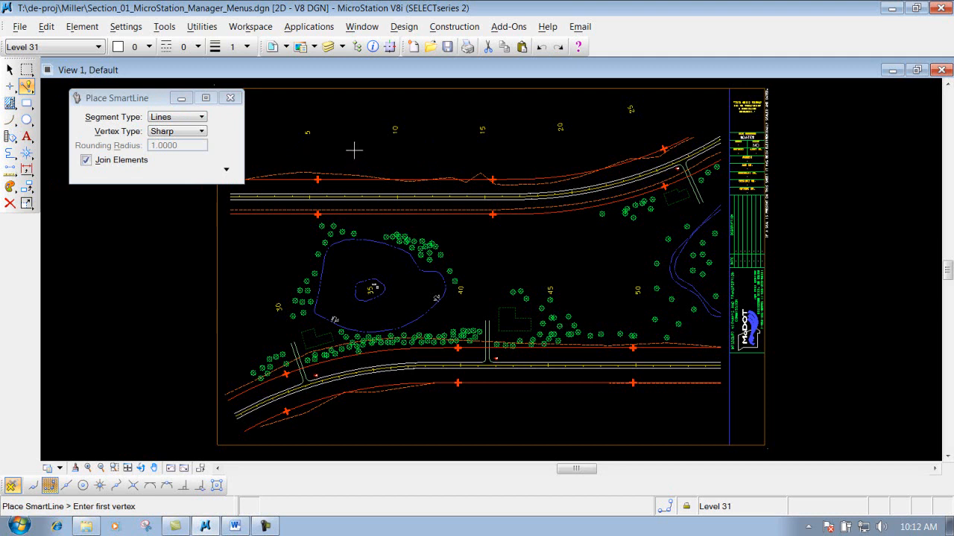
click(354, 151)
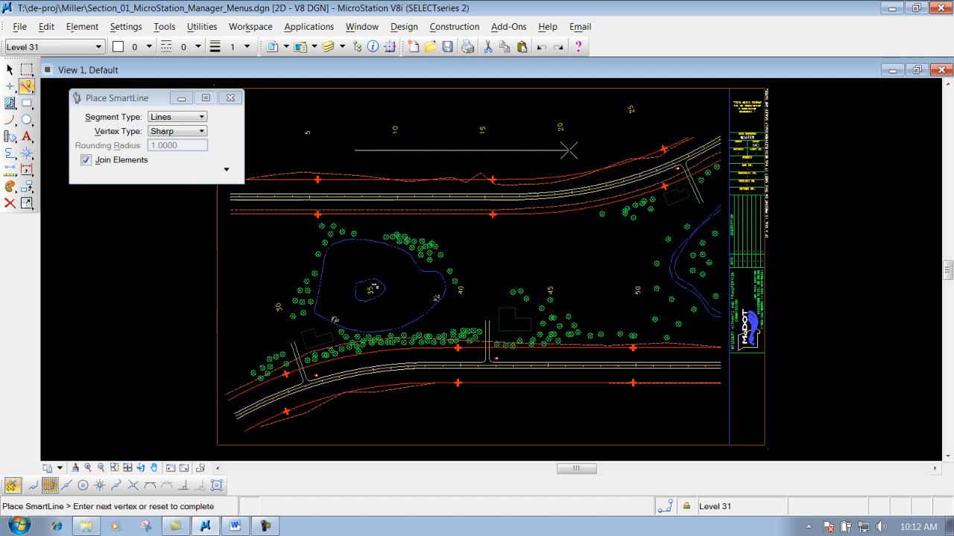
click(546, 262)
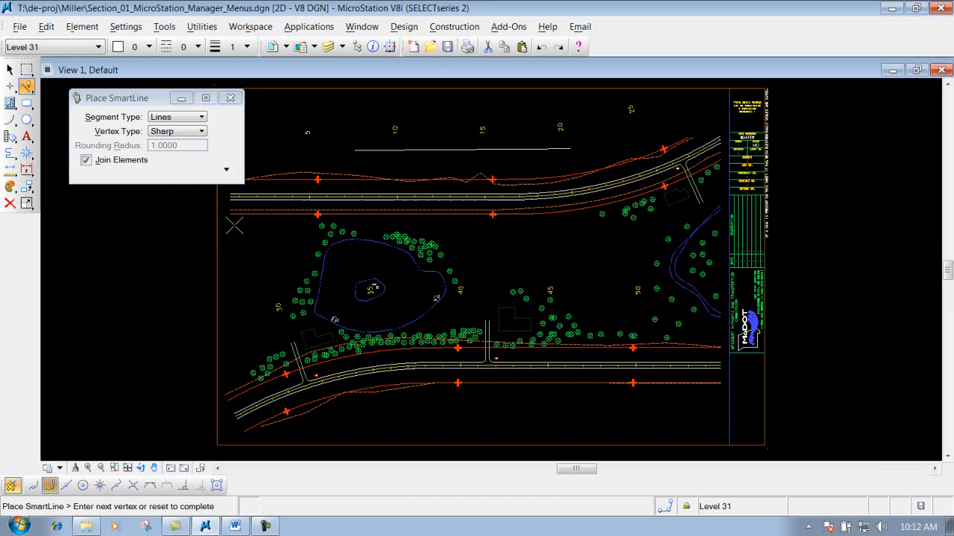
Zoom in twice at ratio 2.00 on the small dashed building by the lower road.
click(301, 331)
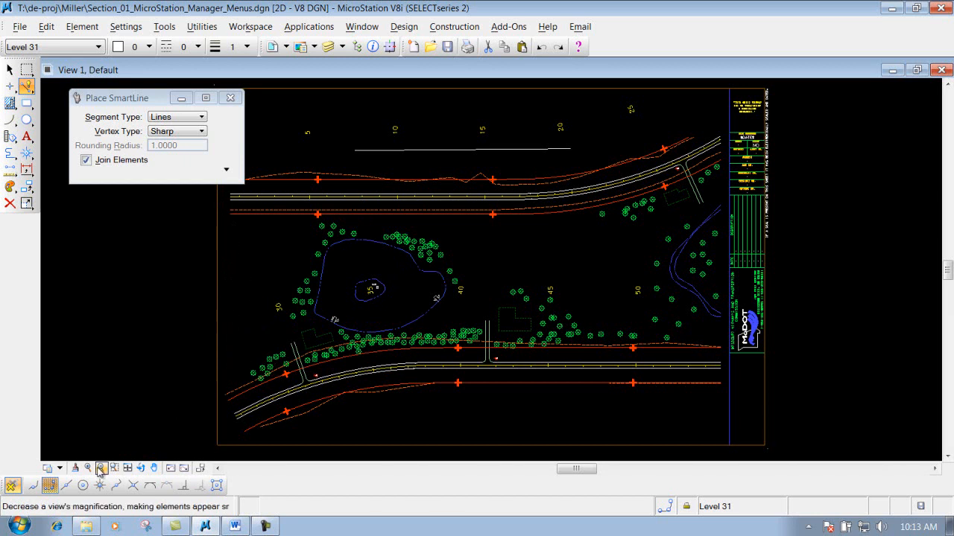
click(87, 468)
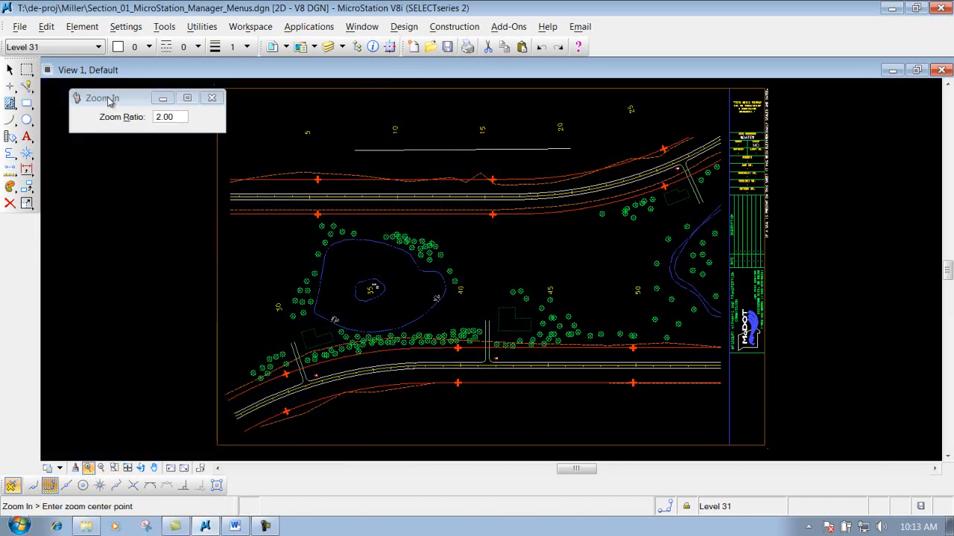
click(507, 304)
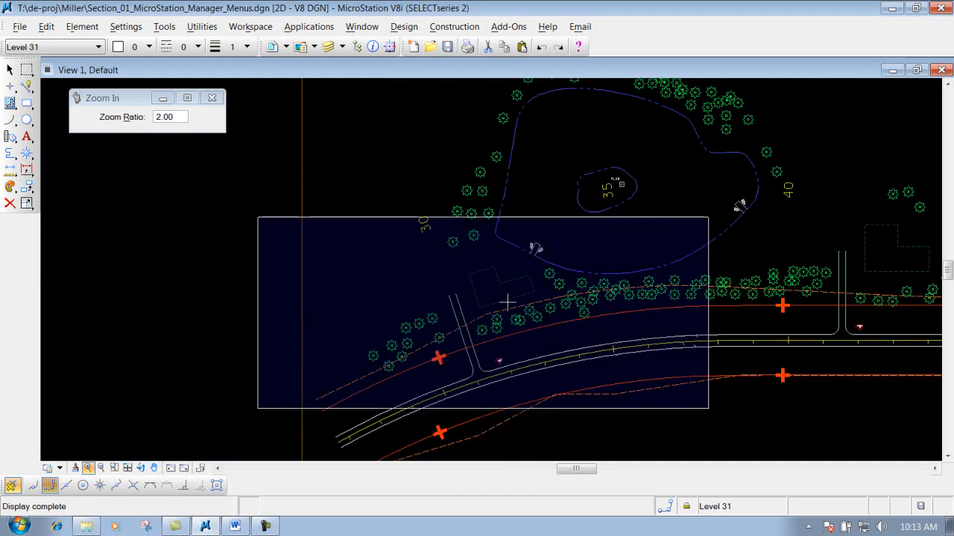
click(507, 301)
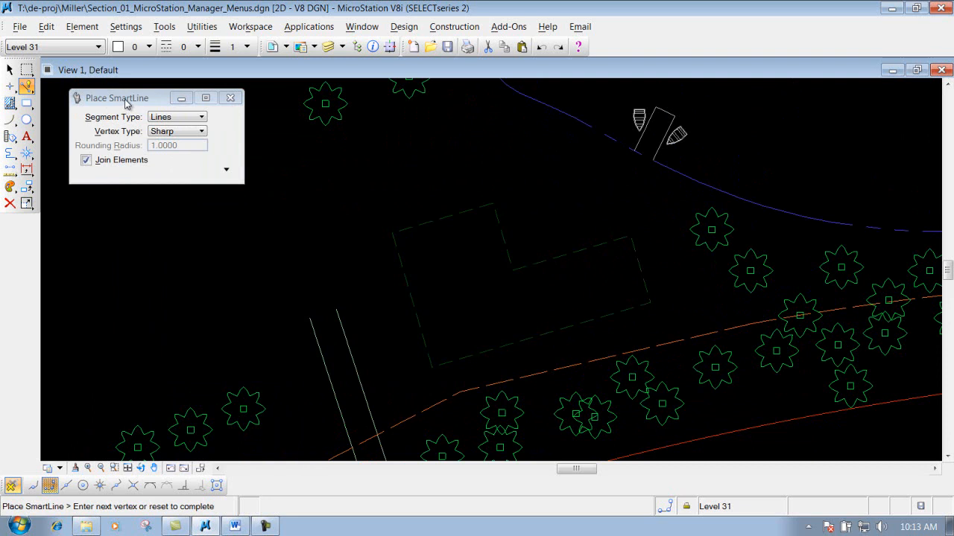
With AccuSnap on, end the SmartLine exactly at the building's corner and reset to complete it.
click(394, 233)
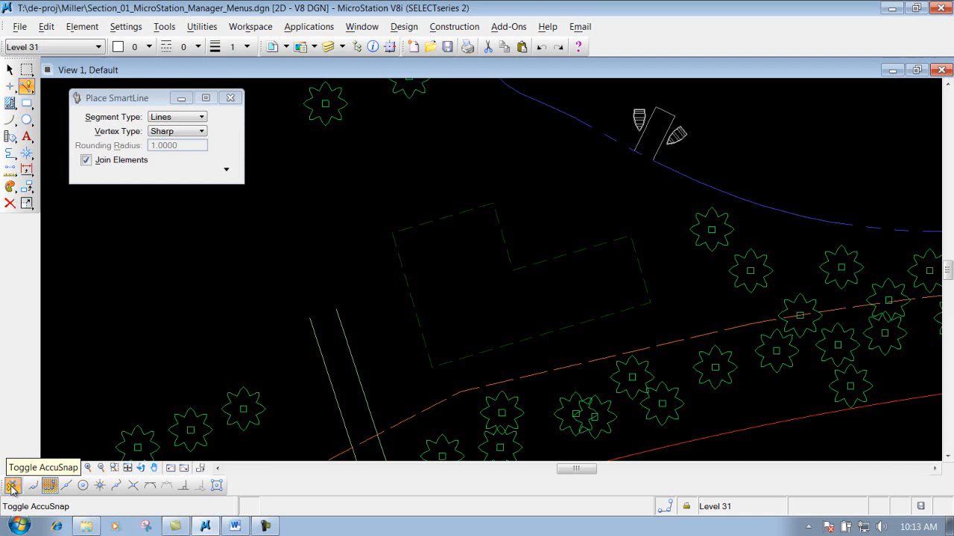
click(380, 246)
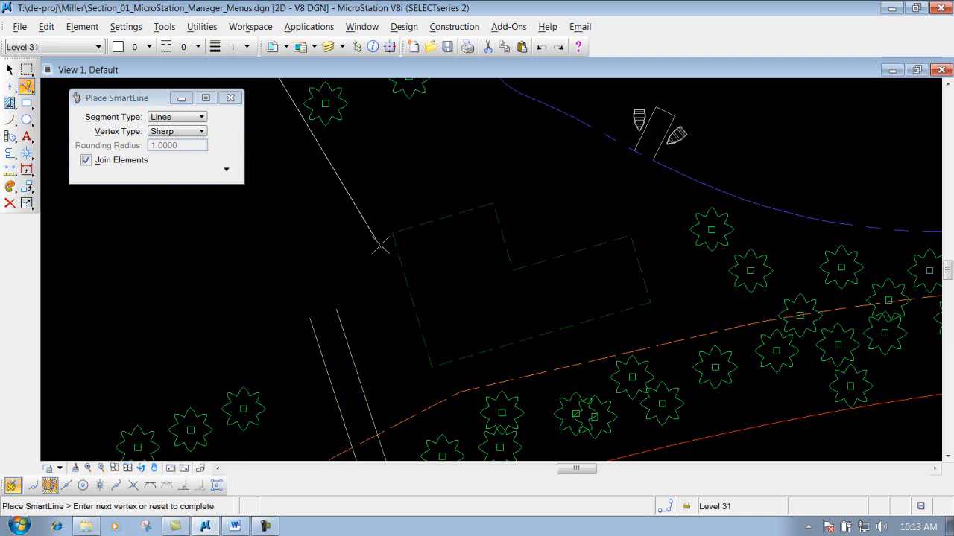
click(393, 231)
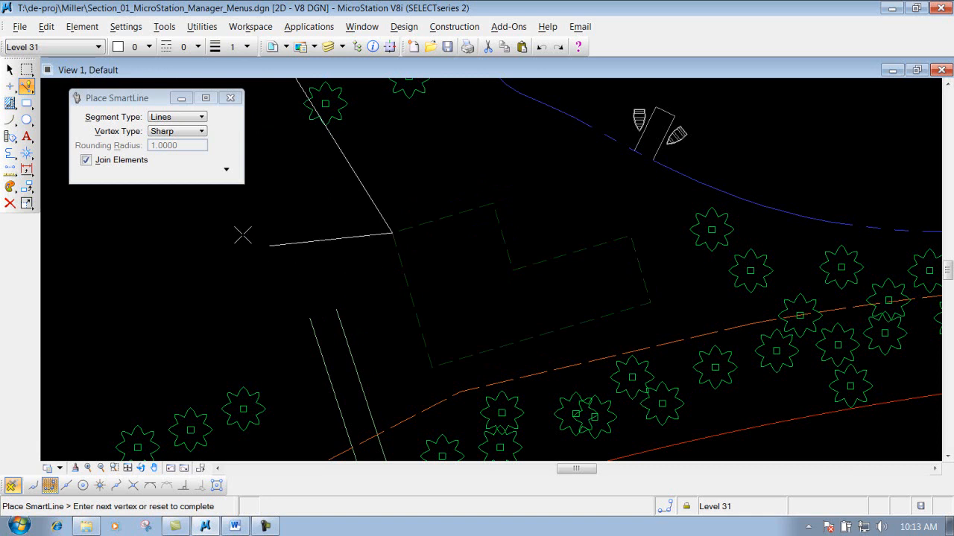
click(268, 313)
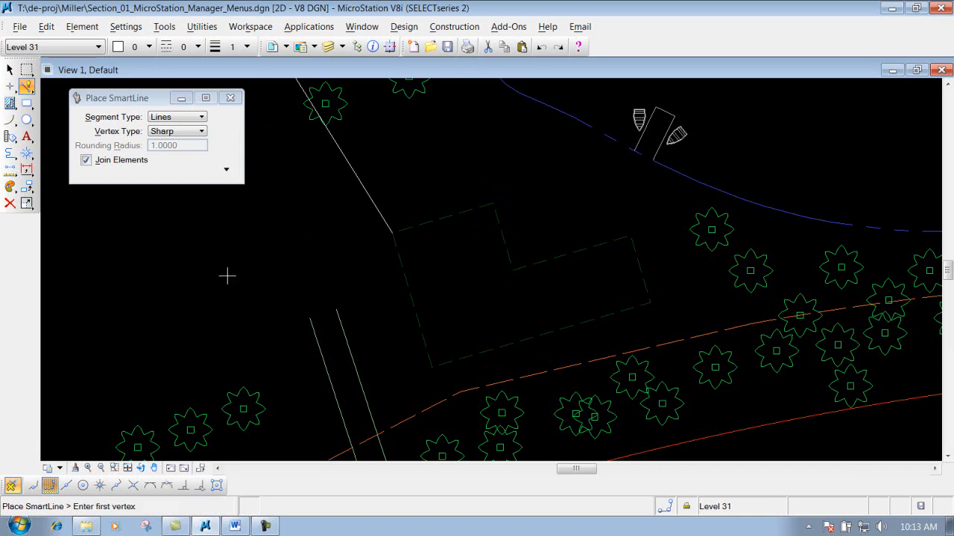
mouse_move(447, 233)
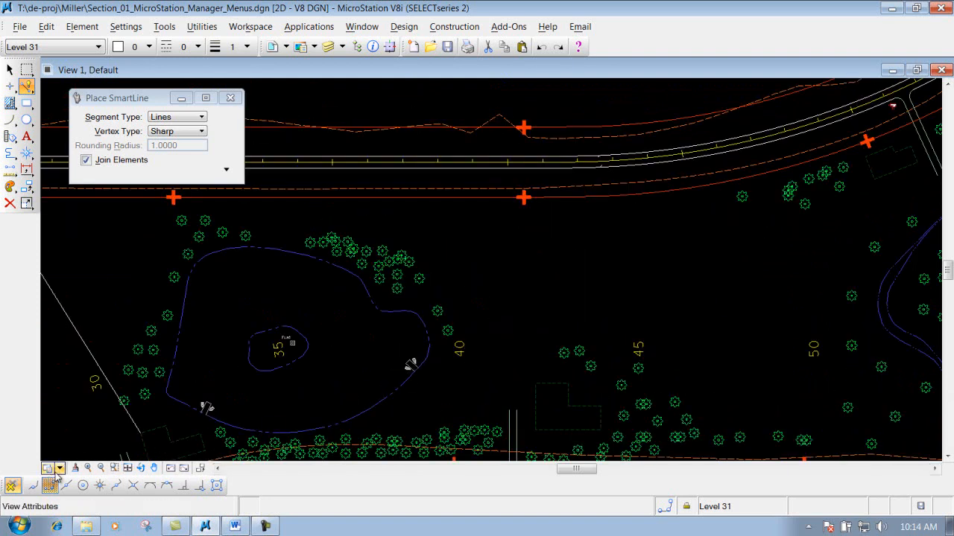
mouse_move(113, 467)
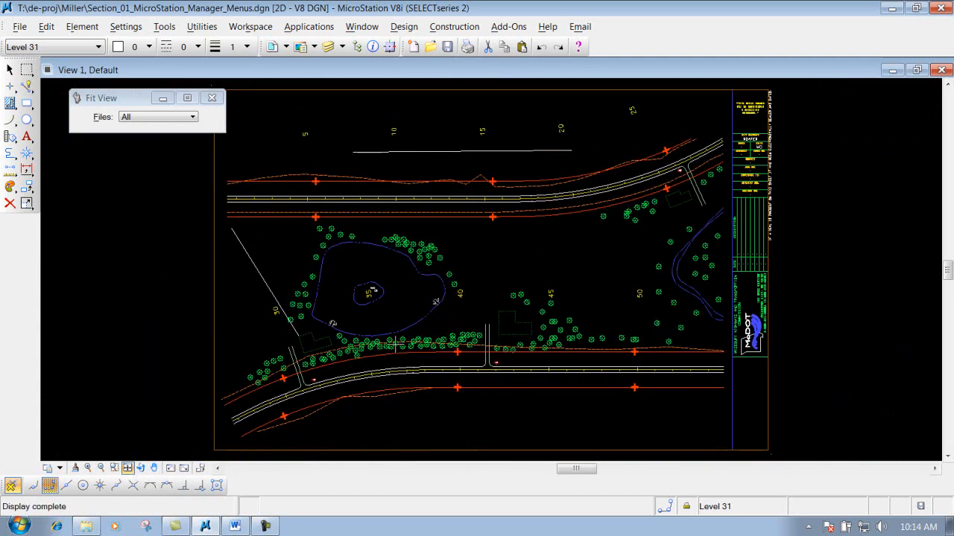
mouse_move(498, 280)
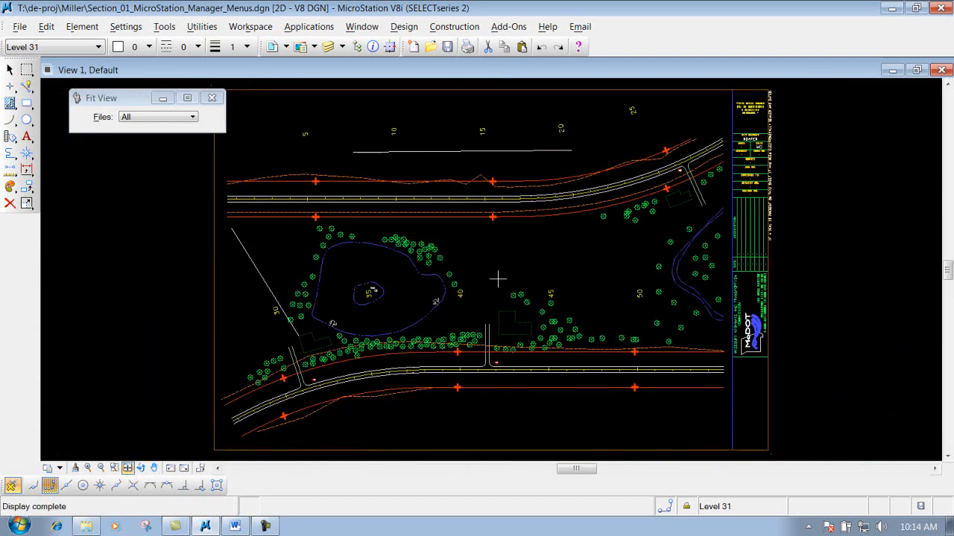